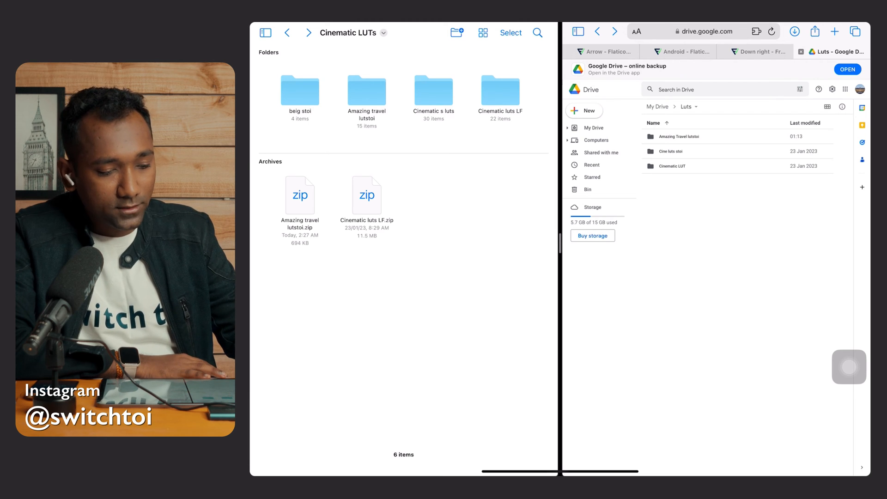
Step: Open the 'beig stoi' folder inside Cinematic LUTs, showing its four .cube LUT files
double_click(299, 89)
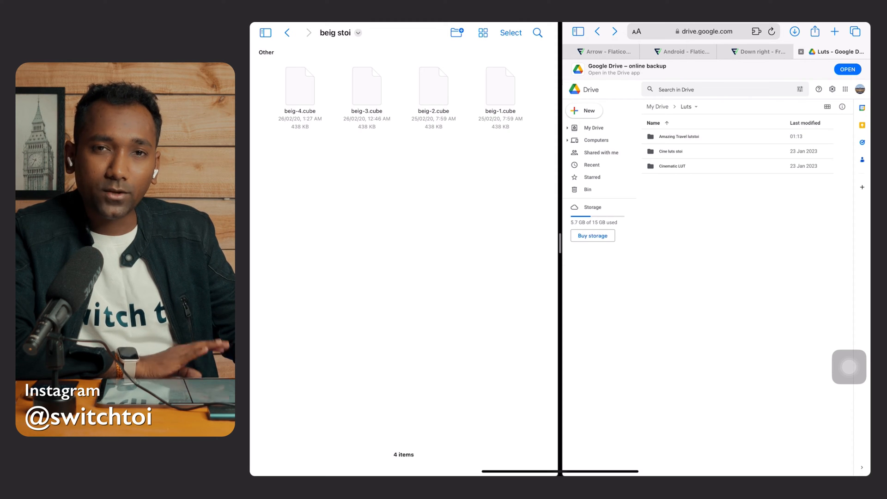
Step: Go back up to the Cinematic LUTs folder listing the LUT folders and zip archives
click(286, 32)
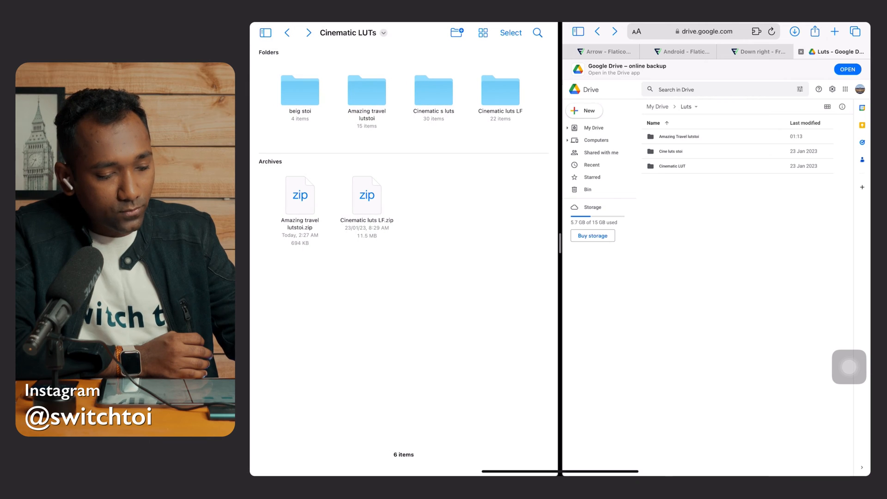
Step: Drag the 'beig stoi' folder onto the Google Drive Luts folder in Split View
click(299, 89)
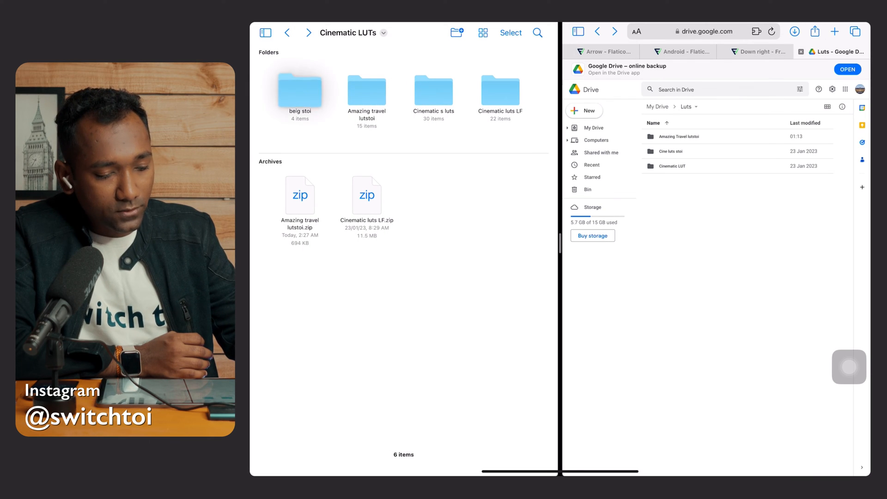
drag(299, 89, 414, 332)
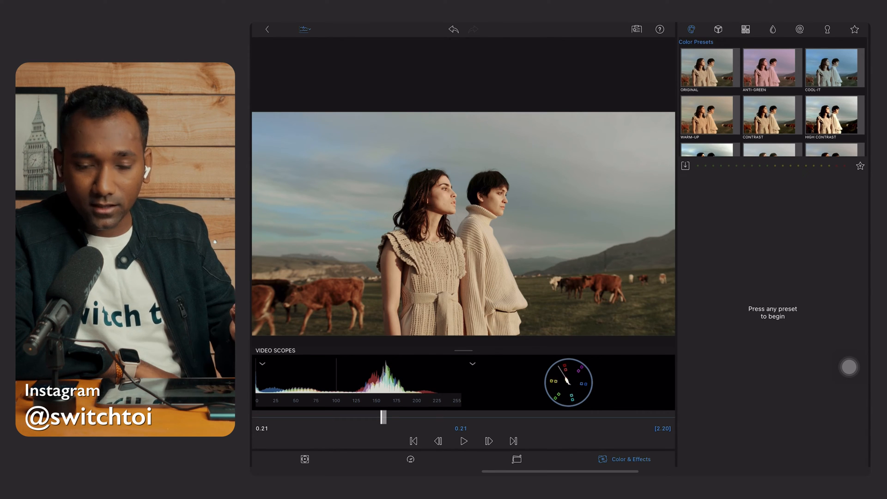
Step: Switch Color & Effects to the LUT presets and browse Google Drive's Luts folder for import
click(622, 460)
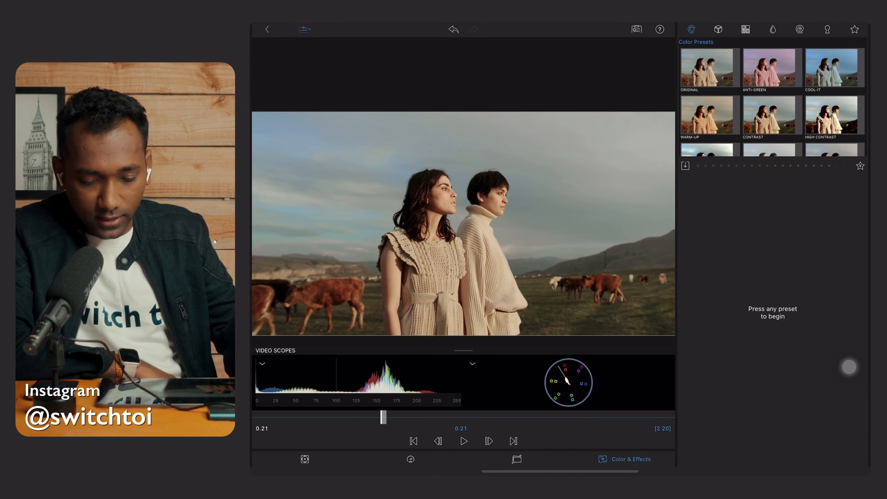
click(718, 29)
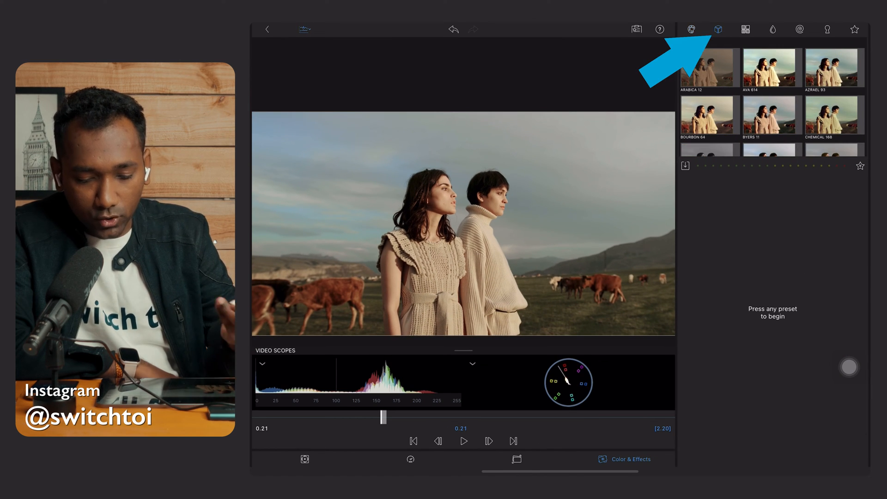
click(717, 29)
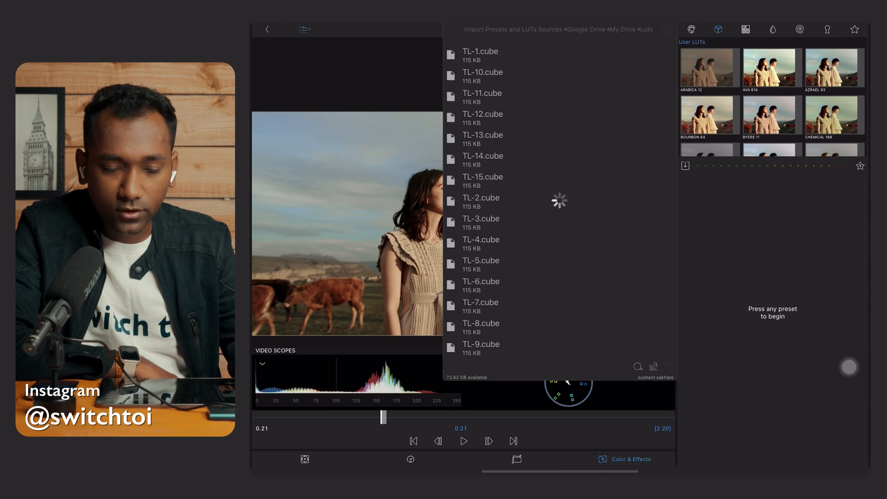
Step: Import the four beige .cube LUTs from Drive's 'beig stoi' folder, applying BEIG-4 to the clip
click(644, 29)
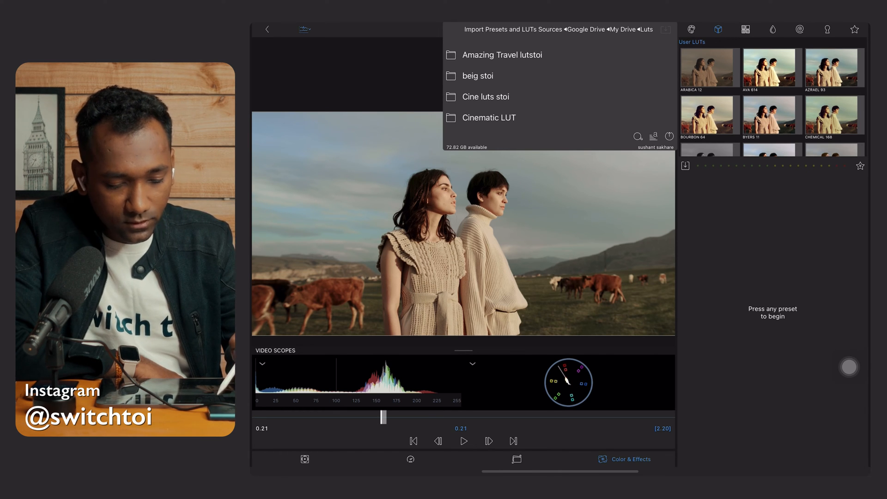
click(486, 76)
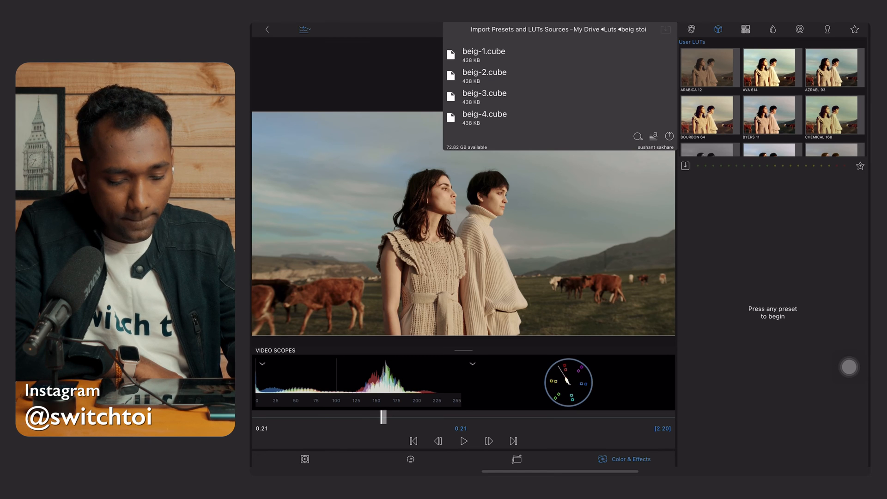
click(483, 54)
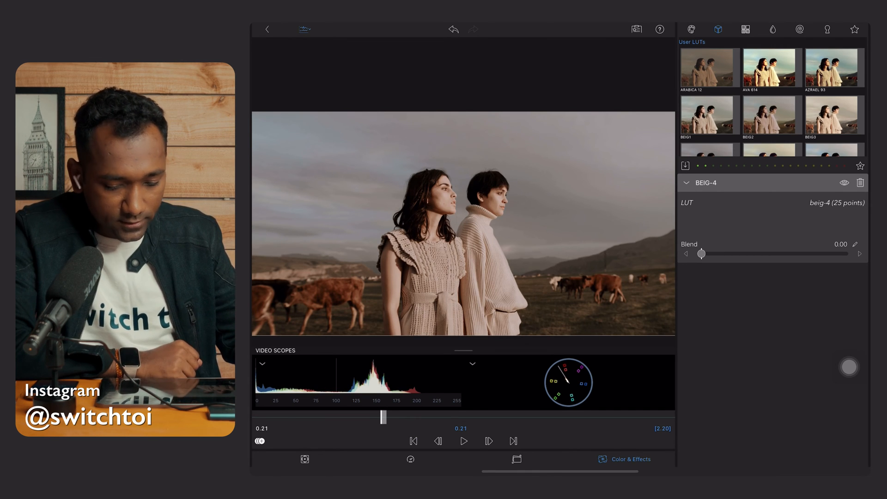
Step: Try BEIG-1, BEIG-2 and BEIG-4 on the clip from User LUTs, ending with BEIG-1 applied
click(844, 182)
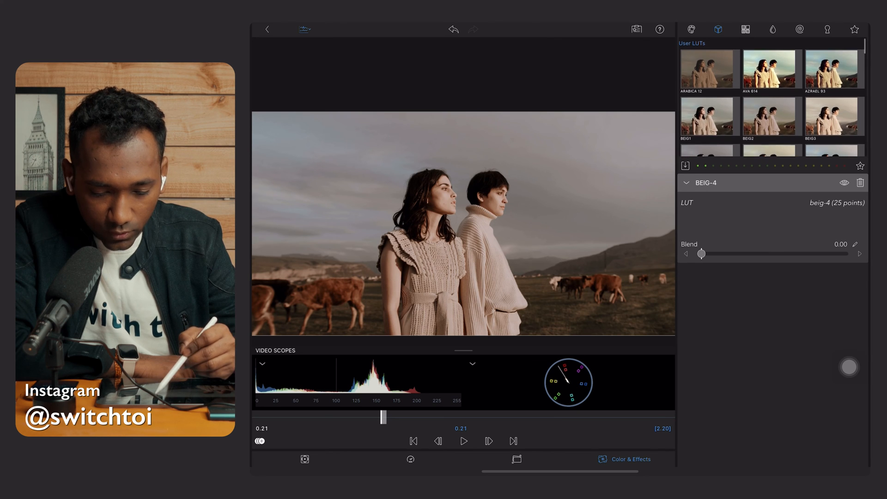
scroll(down, 3)
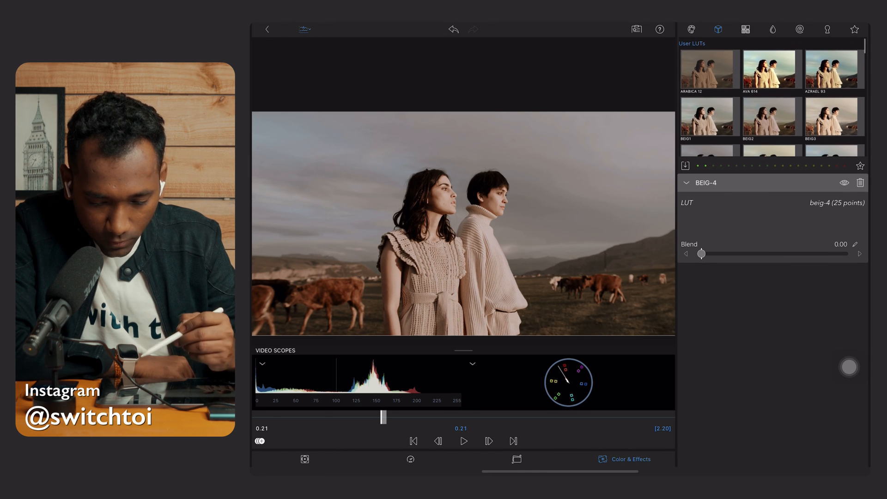
click(707, 117)
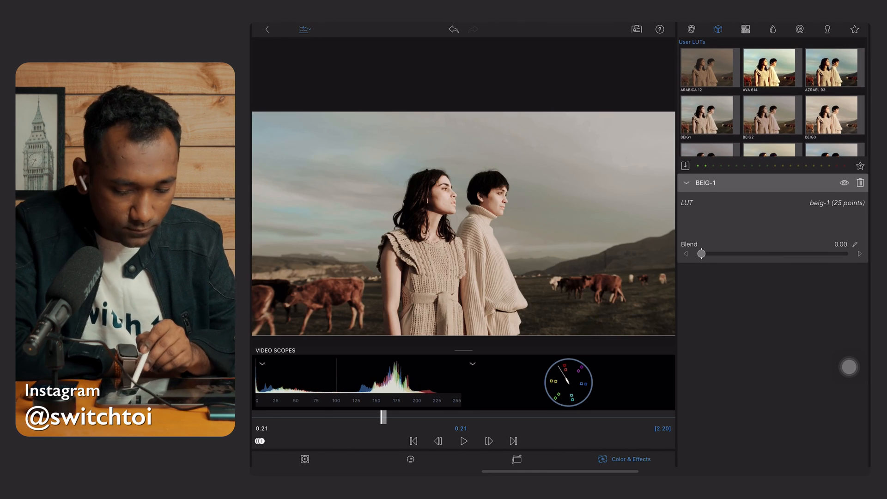
click(769, 117)
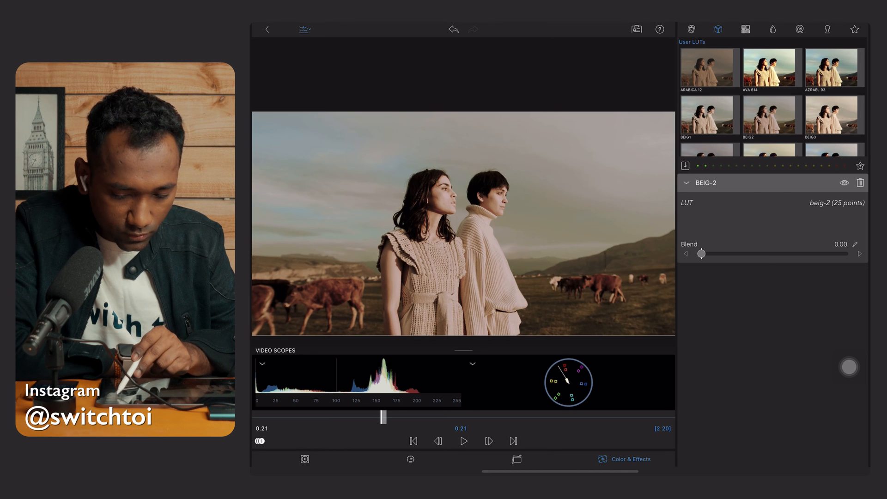
click(832, 116)
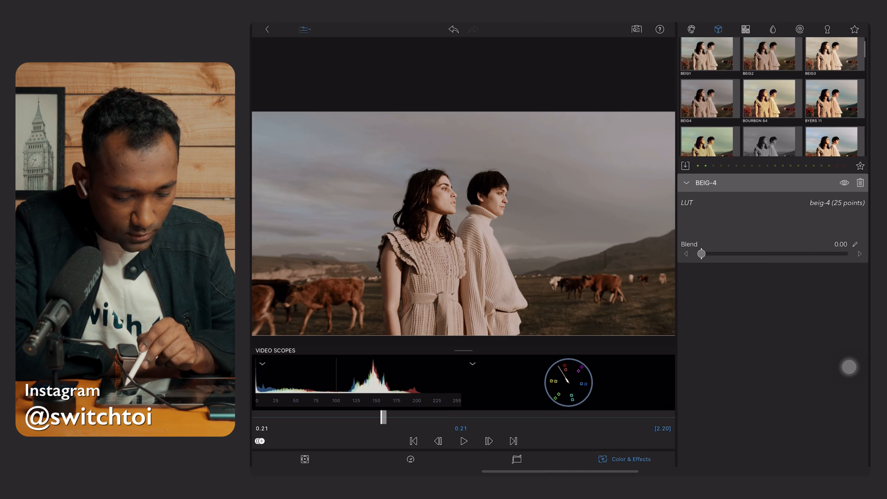
click(705, 55)
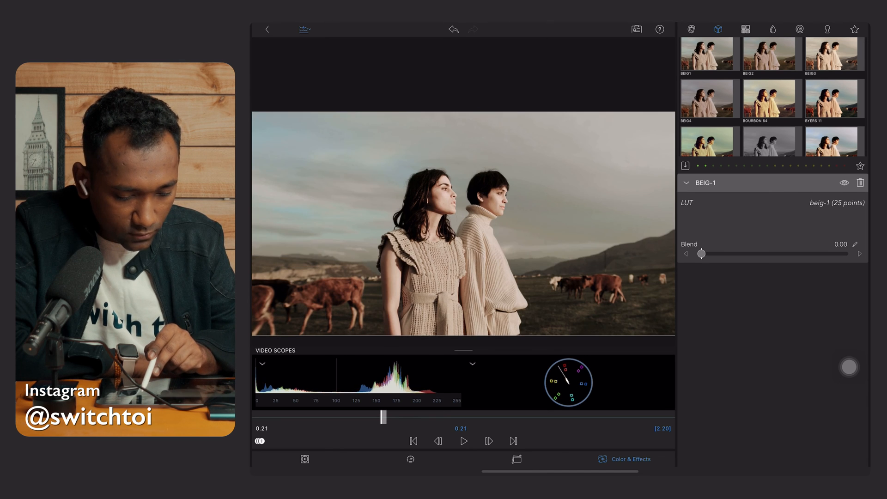